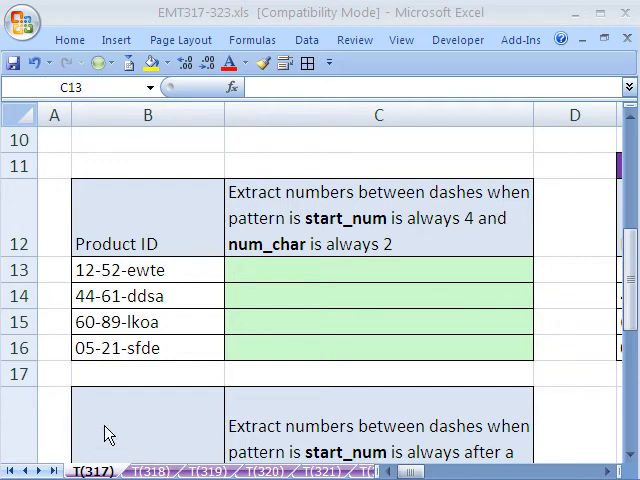
{"action": "mouse_move", "coordinate": [203, 152]}
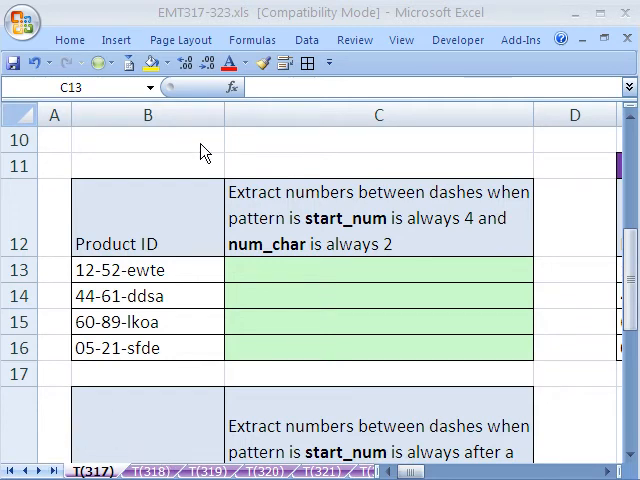
{"action": "mouse_move", "coordinate": [128, 229]}
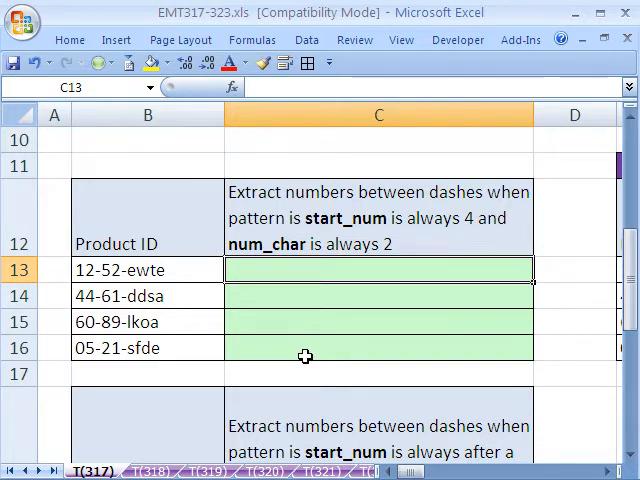
Enter =MID(B13,4,2) in C13 to extract the two digits after the first dash.
{"action": "type", "text": "=mid"}
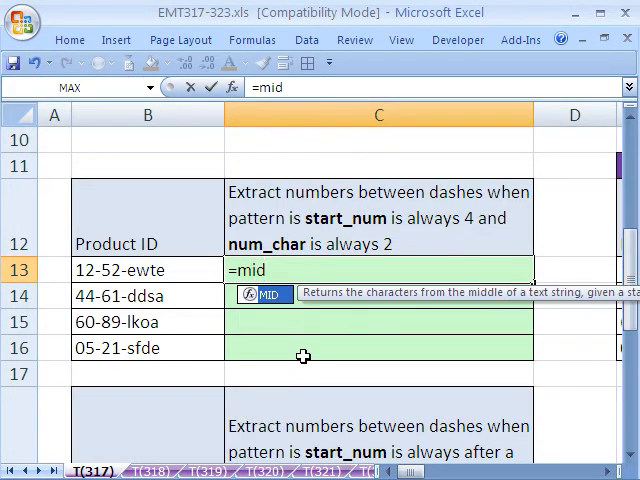
{"action": "type", "text": "("}
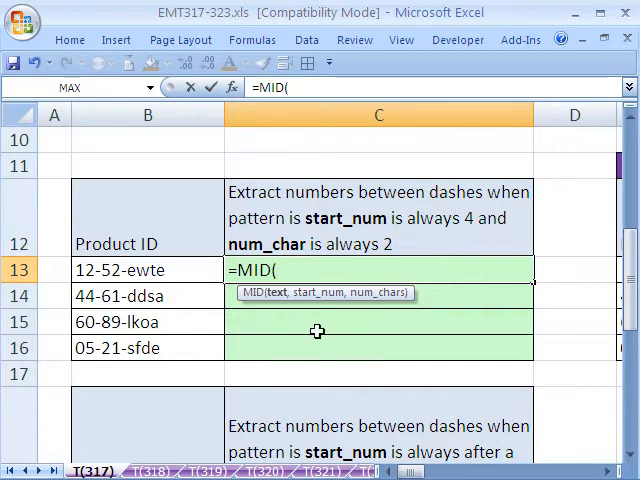
{"action": "mouse_move", "coordinate": [108, 278]}
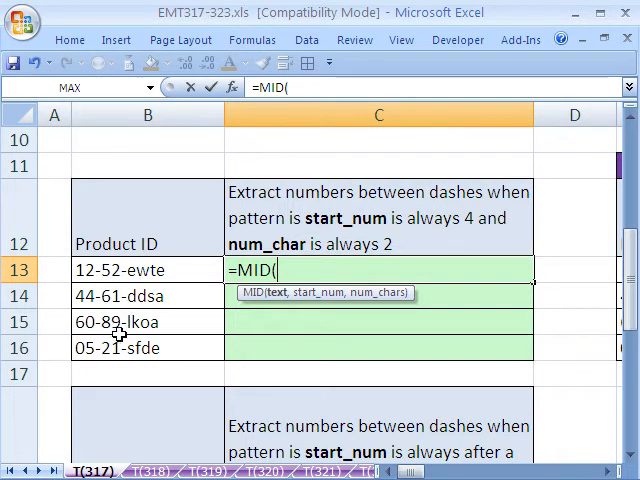
{"action": "mouse_move", "coordinate": [258, 247]}
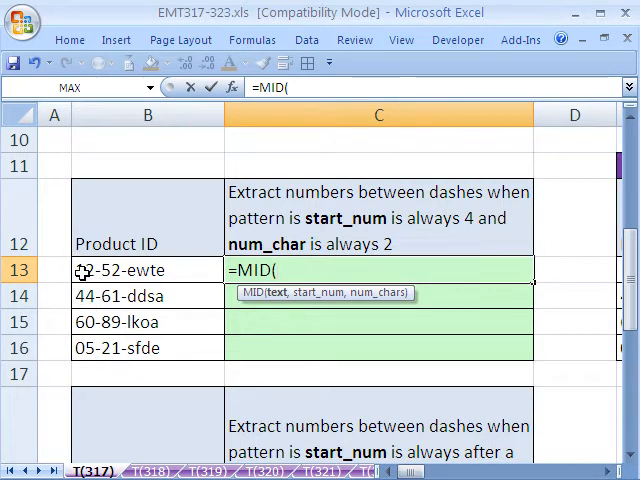
{"action": "mouse_move", "coordinate": [83, 294]}
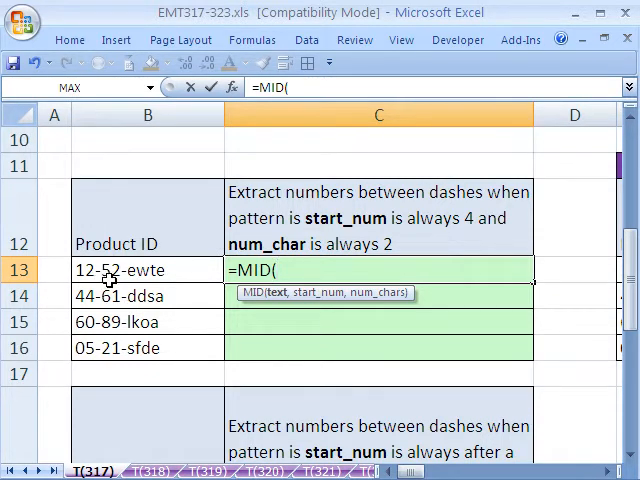
{"action": "mouse_move", "coordinate": [113, 324]}
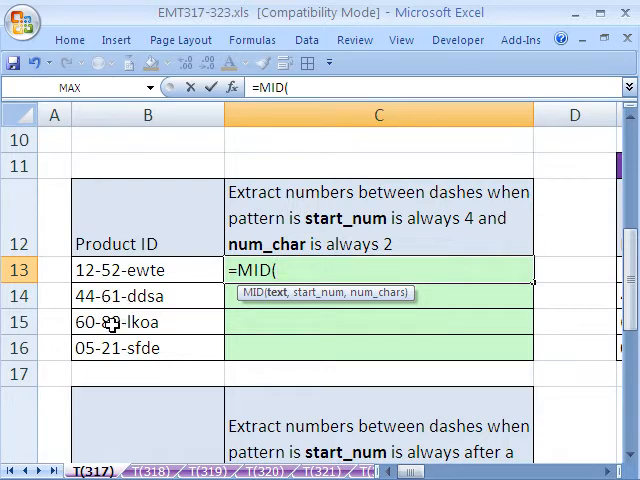
{"action": "mouse_move", "coordinate": [119, 285]}
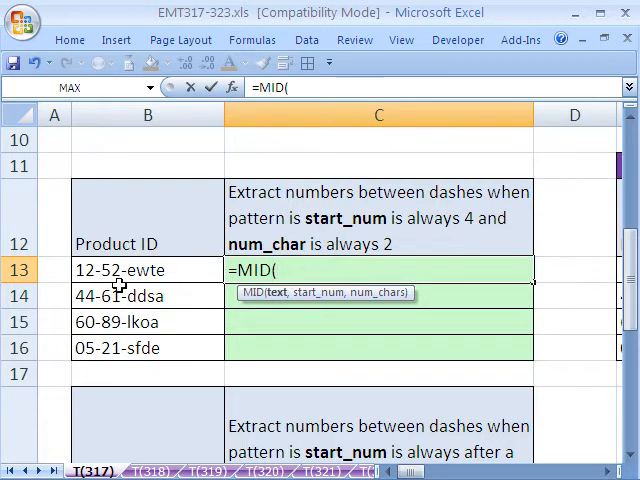
{"action": "left_click", "coordinate": [120, 270]}
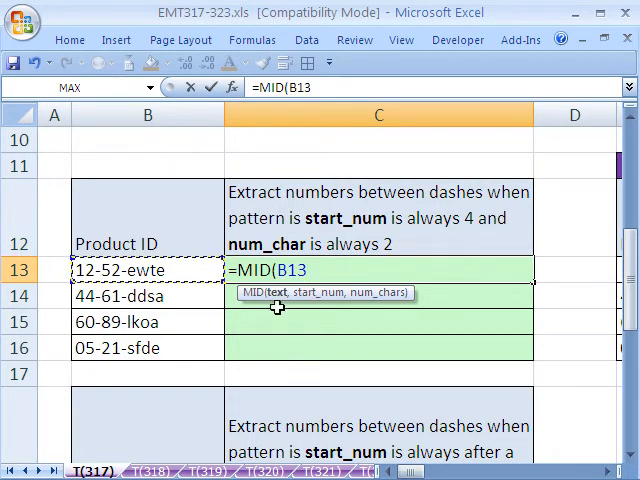
{"action": "type", "text": ","}
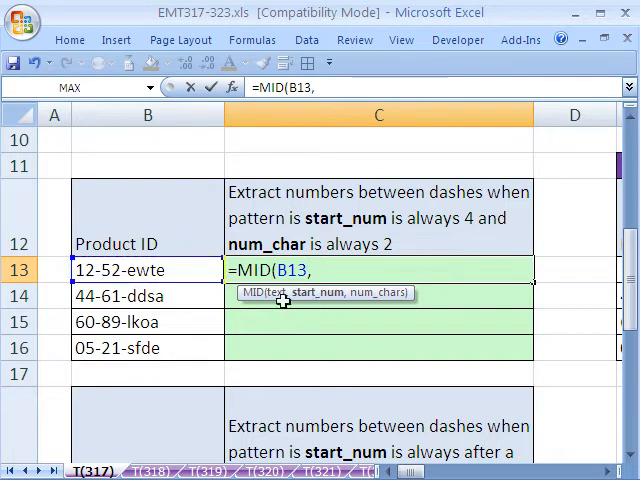
{"action": "mouse_move", "coordinate": [160, 268]}
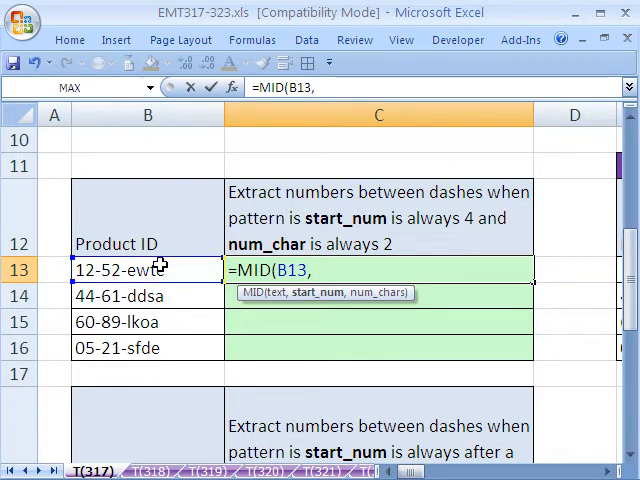
{"action": "type", "text": "4,2)"}
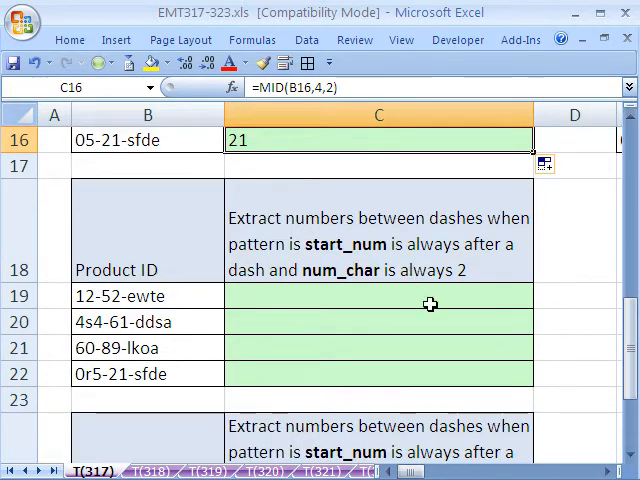
{"action": "mouse_move", "coordinate": [95, 315]}
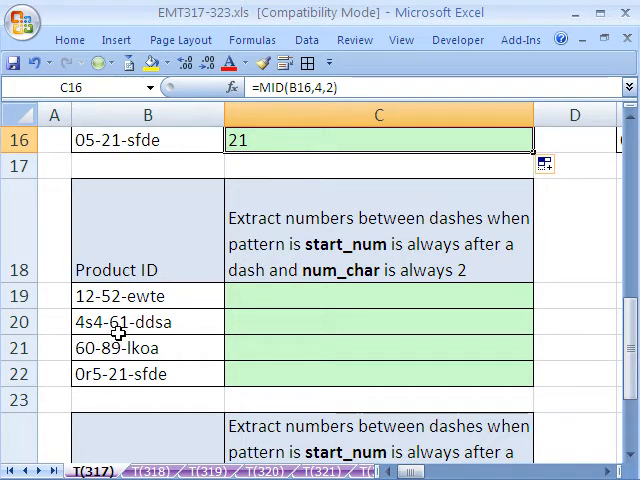
{"action": "mouse_move", "coordinate": [108, 330]}
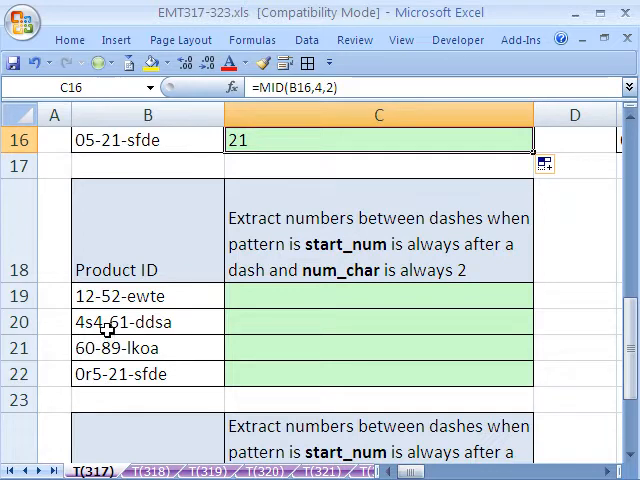
{"action": "mouse_move", "coordinate": [98, 369]}
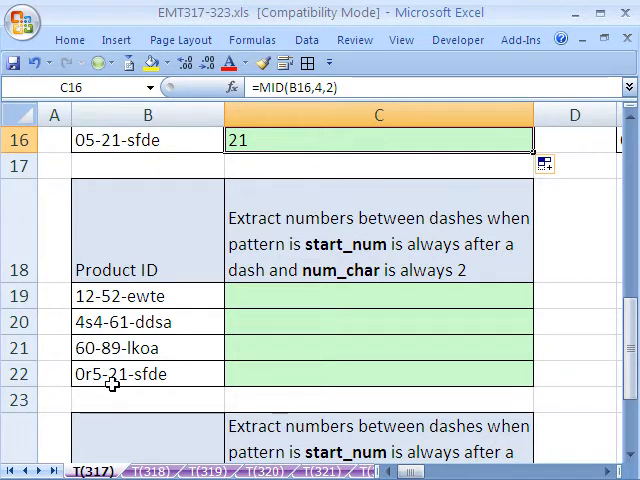
{"action": "mouse_move", "coordinate": [295, 344]}
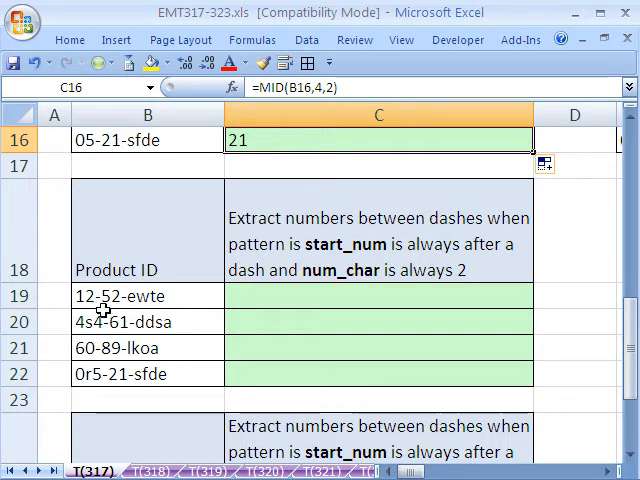
{"action": "mouse_move", "coordinate": [358, 296]}
{"action": "type", "text": "="}
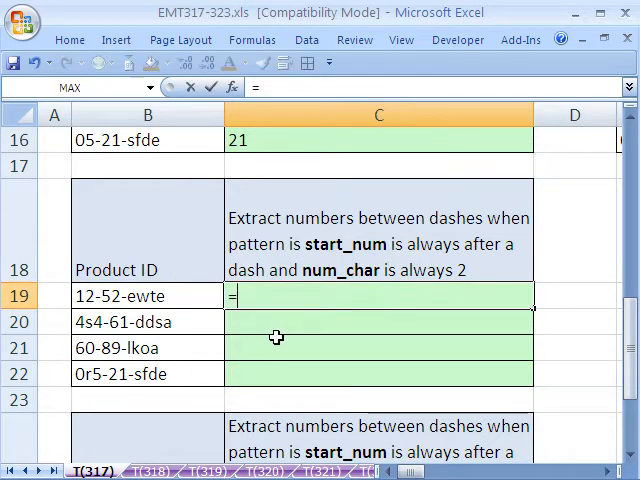
Enter =MID(B19,FIND("-",B19)+1,2) in C19 to extract 52 after the first dash.
{"action": "type", "text": "mid"}
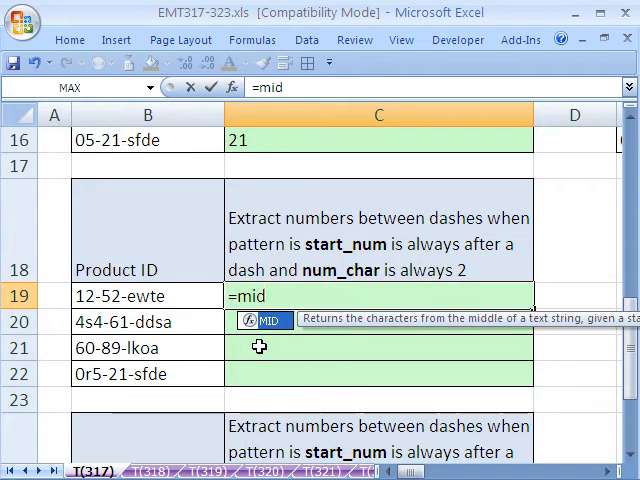
{"action": "type", "text": "("}
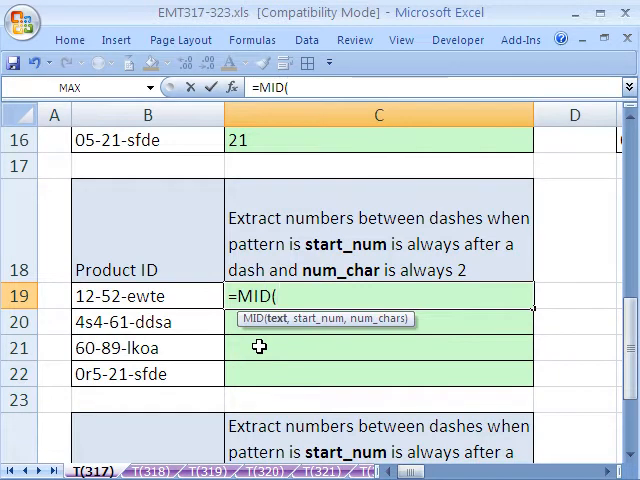
{"action": "left_click", "coordinate": [118, 296]}
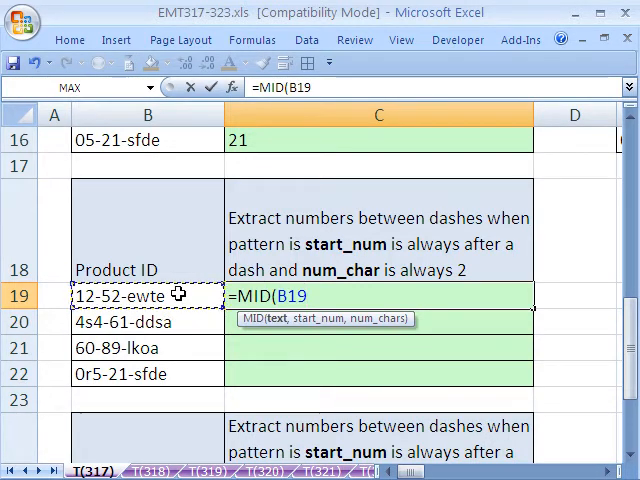
{"action": "type", "text": ","}
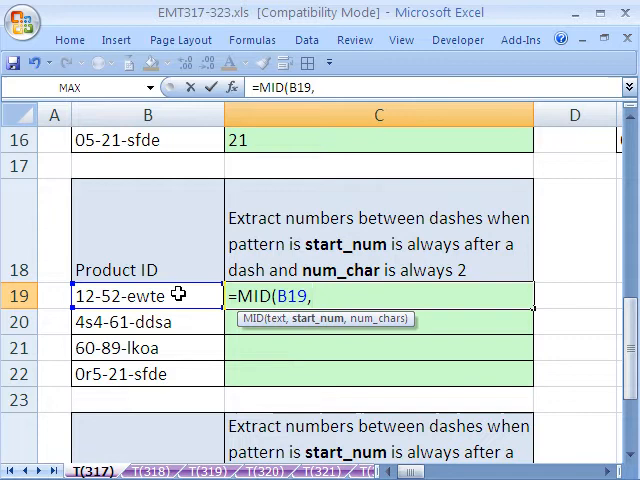
{"action": "mouse_move", "coordinate": [110, 333]}
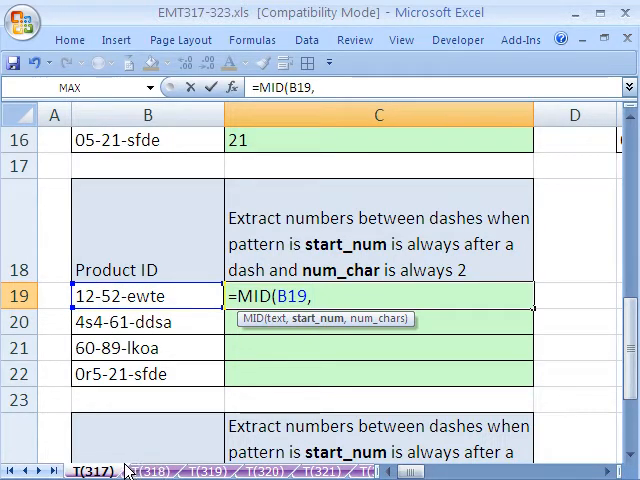
{"action": "type", "text": "FIND("}
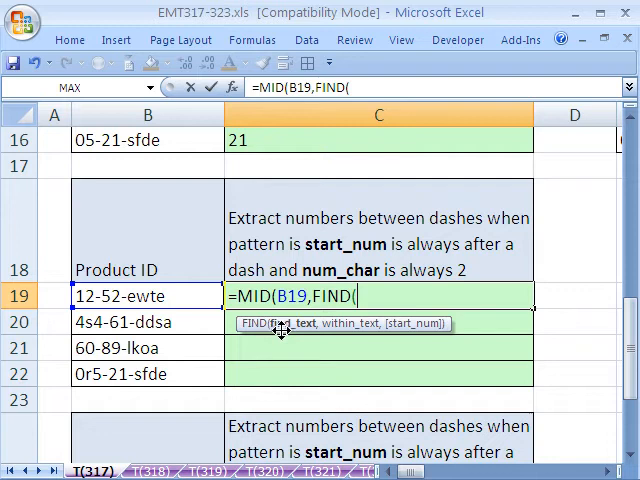
{"action": "type", "text": "\"-\""}
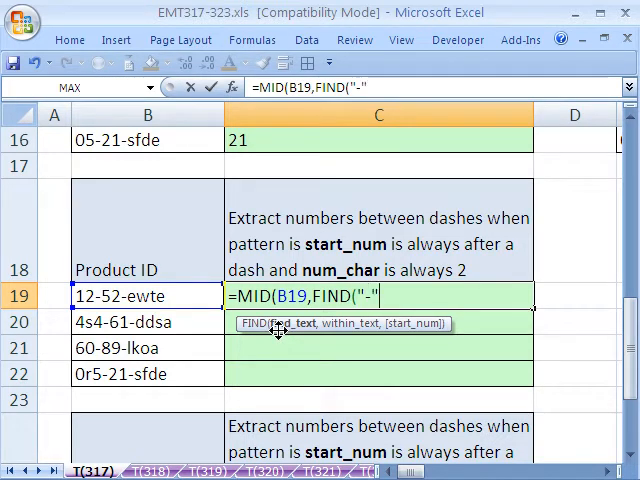
{"action": "type", "text": ","}
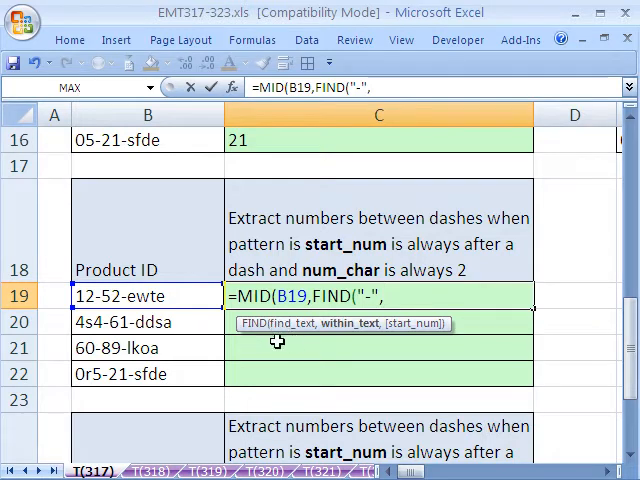
{"action": "type", "text": "B19)"}
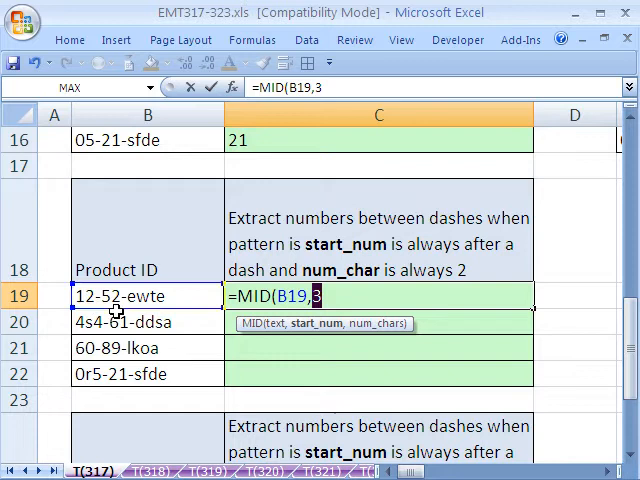
{"action": "type", "text": "FIND(\"-\",B19))"}
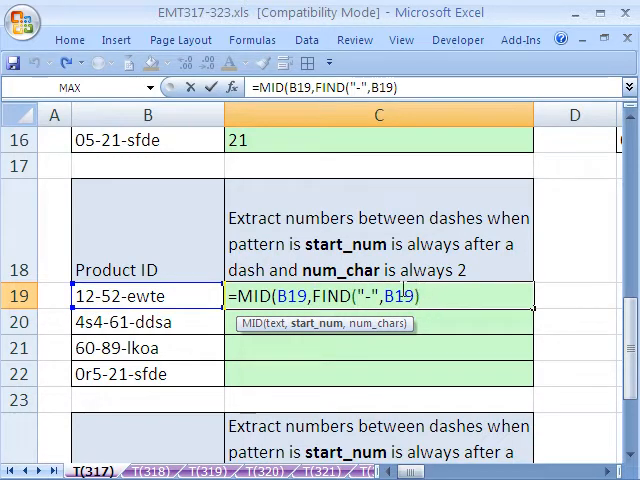
{"action": "type", "text": ","}
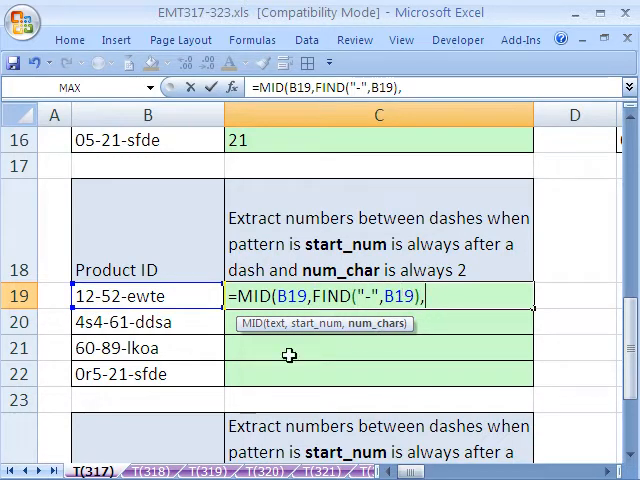
{"action": "type", "text": "2)"}
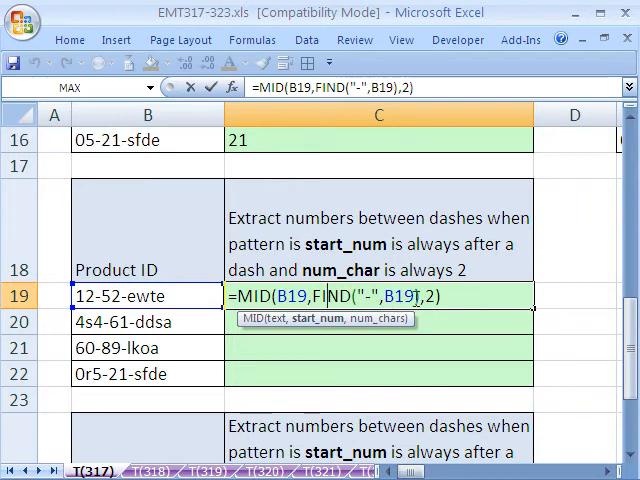
{"action": "type", "text": "+1"}
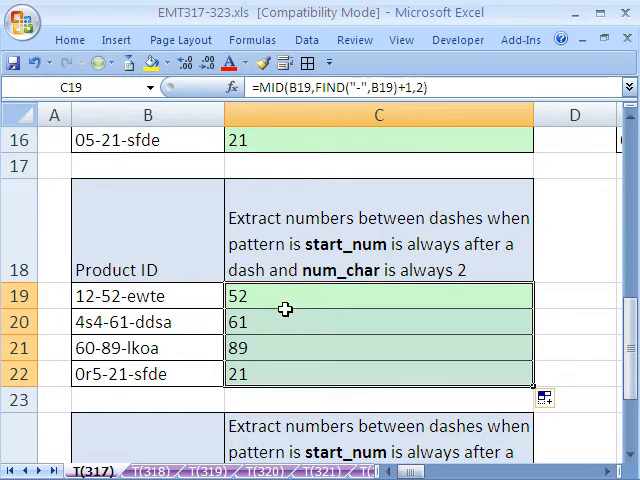
{"action": "mouse_move", "coordinate": [269, 301]}
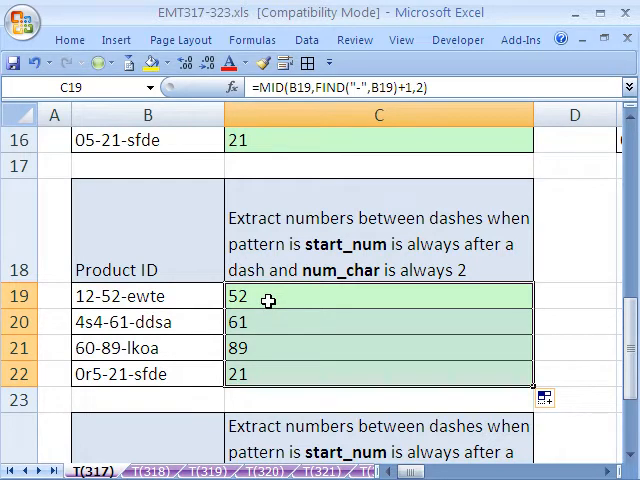
{"action": "mouse_move", "coordinate": [115, 297]}
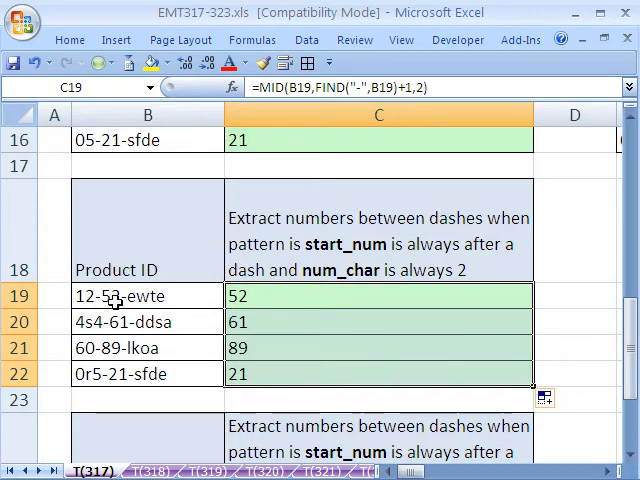
{"action": "mouse_move", "coordinate": [409, 356]}
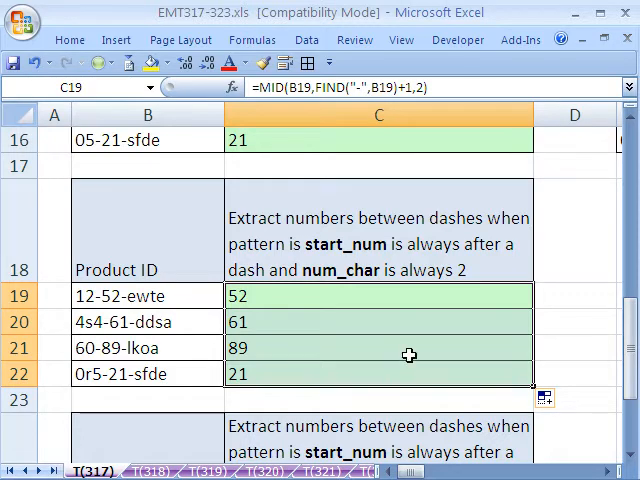
Scroll down to the third example table starting at row 24.
{"action": "scroll", "scroll_direction": "down", "scroll_amount": 3}
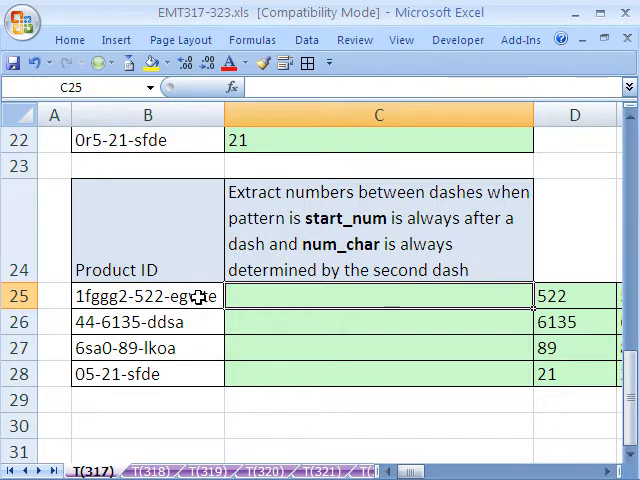
{"action": "mouse_move", "coordinate": [185, 320]}
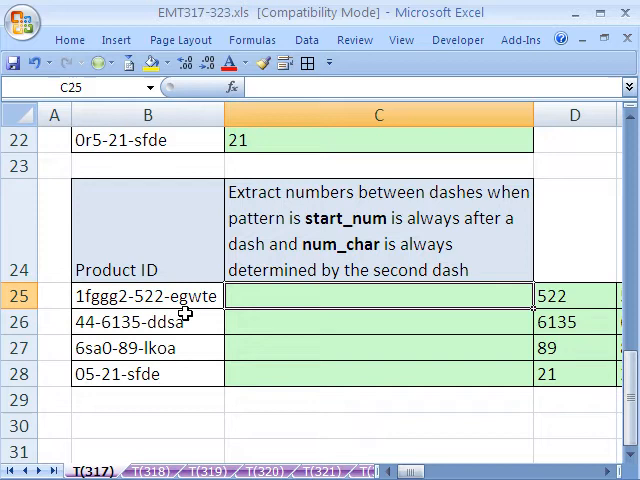
{"action": "mouse_move", "coordinate": [135, 312]}
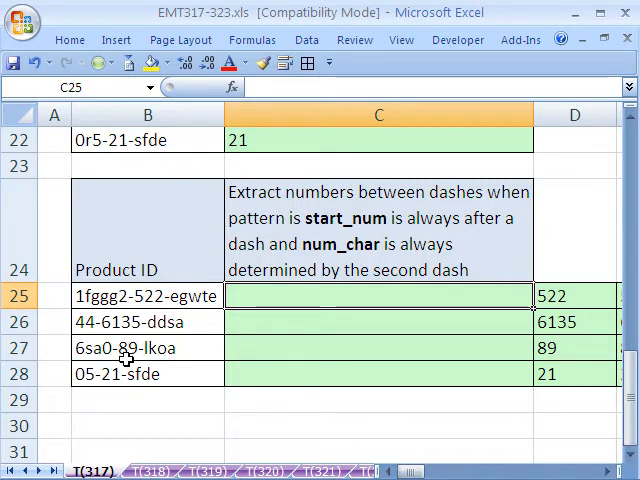
{"action": "mouse_move", "coordinate": [117, 387]}
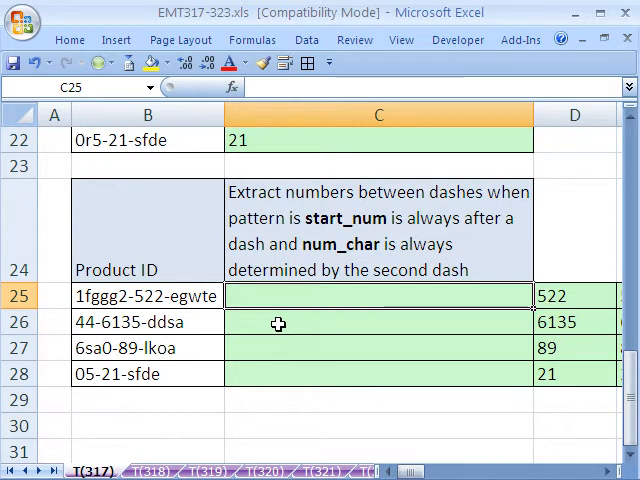
Begin =REPLACE(B25,1, in C25, referencing product ID 1fggg2-522-egwte.
{"action": "type", "text": "=REPLACE("}
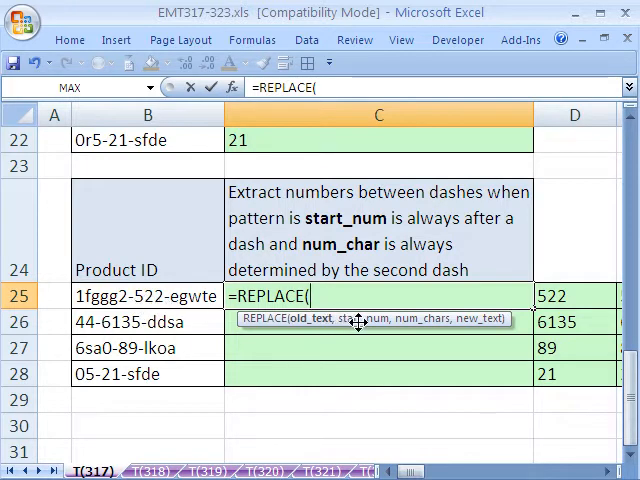
{"action": "left_click", "coordinate": [148, 296]}
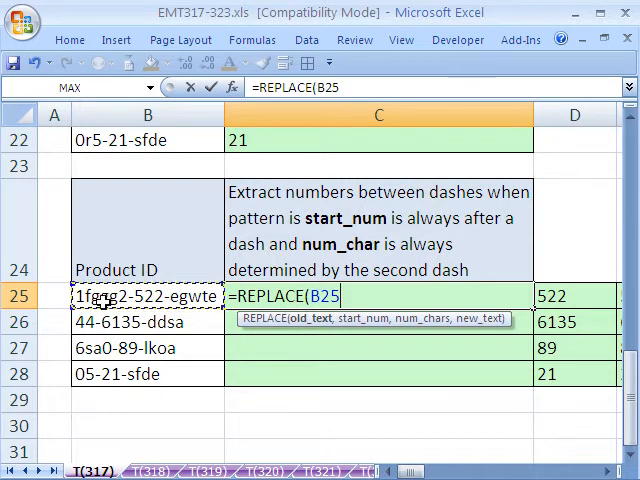
{"action": "type", "text": ","}
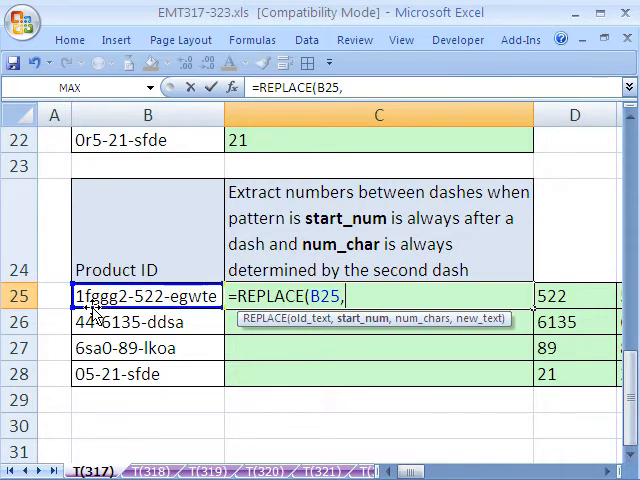
{"action": "type", "text": "1"}
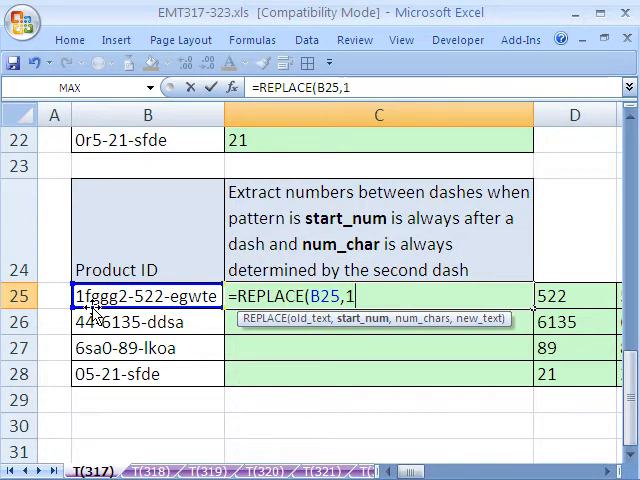
{"action": "type", "text": ","}
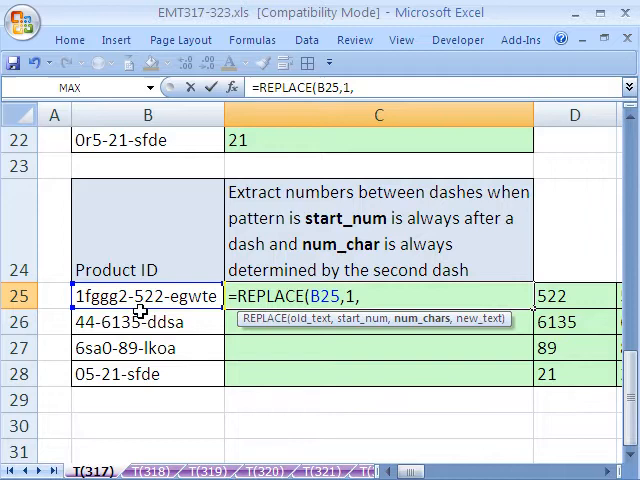
Complete it with FIND("-",B25) as length and "" replacement, showing 522-egwte.
{"action": "type", "text": "FIND("}
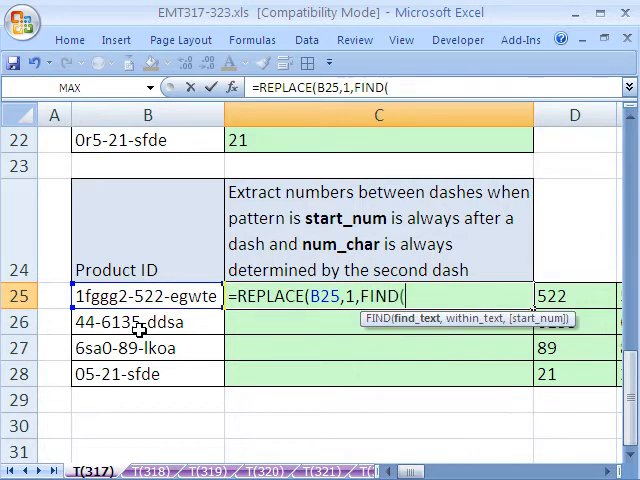
{"action": "type", "text": "\""}
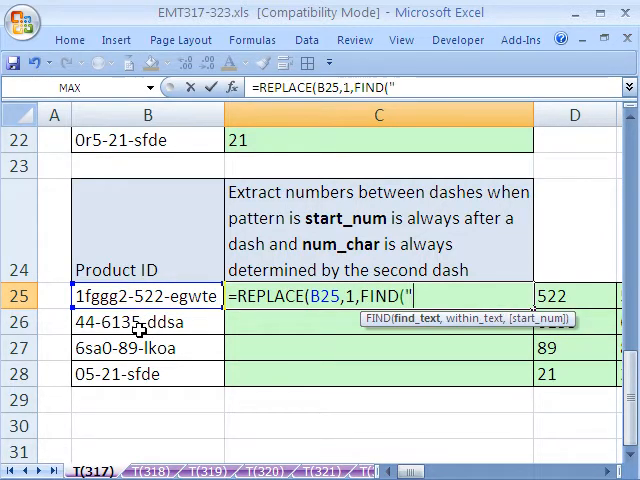
{"action": "type", "text": "-"}
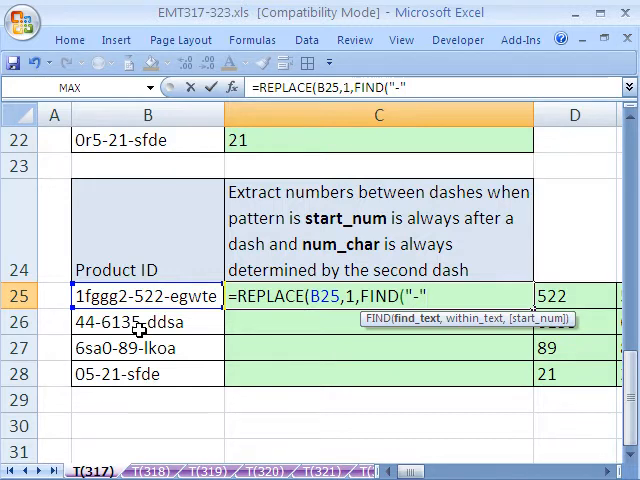
{"action": "type", "text": ","}
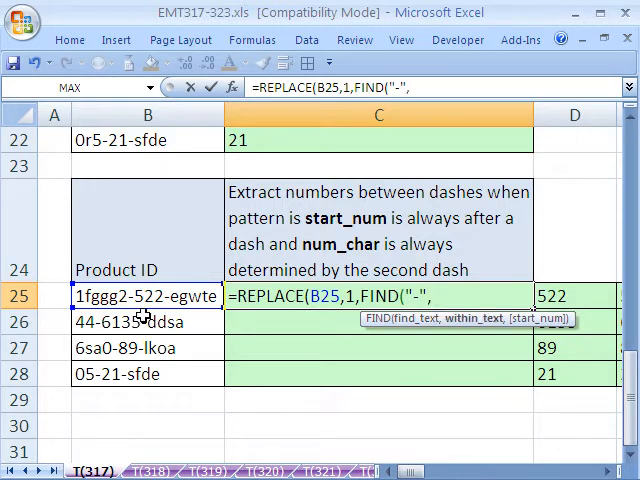
{"action": "type", "text": "B25"}
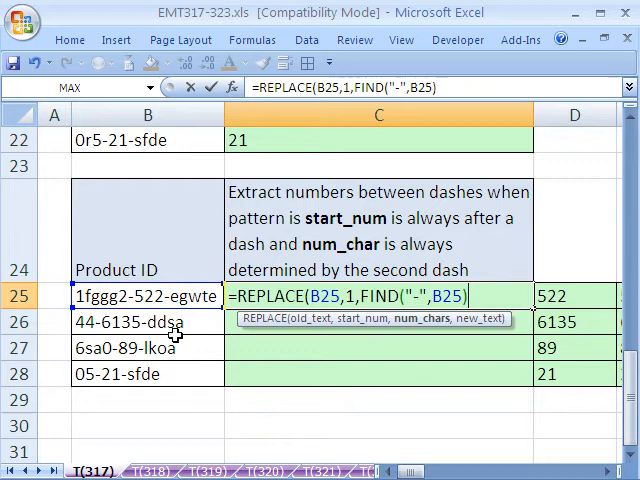
{"action": "type", "text": ","}
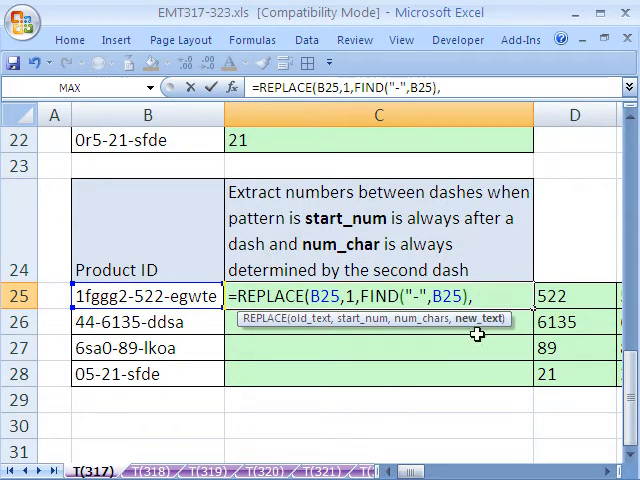
{"action": "type", "text": "\"\""}
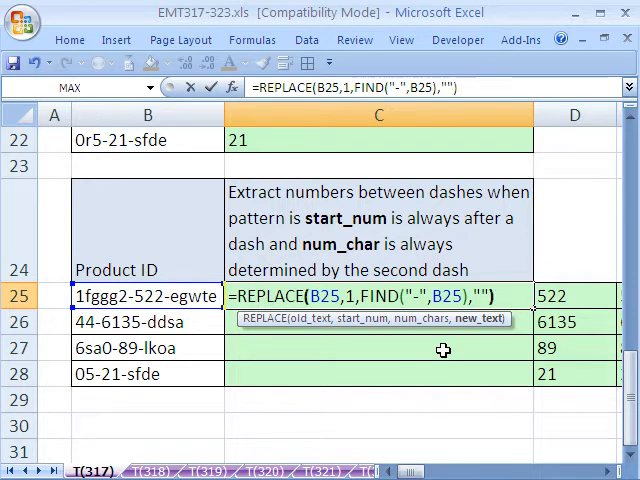
{"action": "key", "text": "enter"}
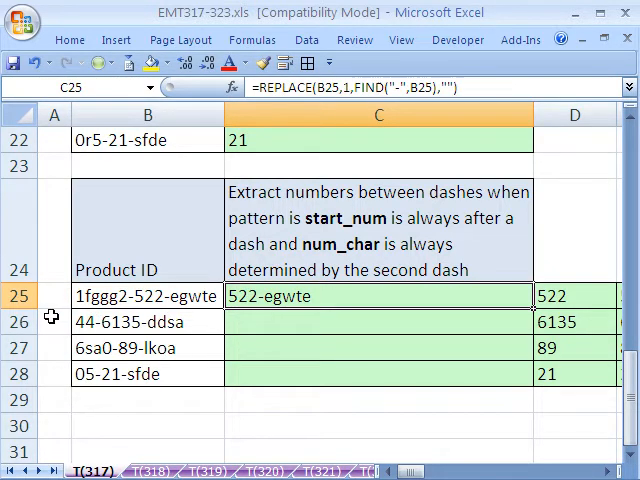
{"action": "mouse_move", "coordinate": [258, 315]}
{"action": "type", "text": "FIND("}
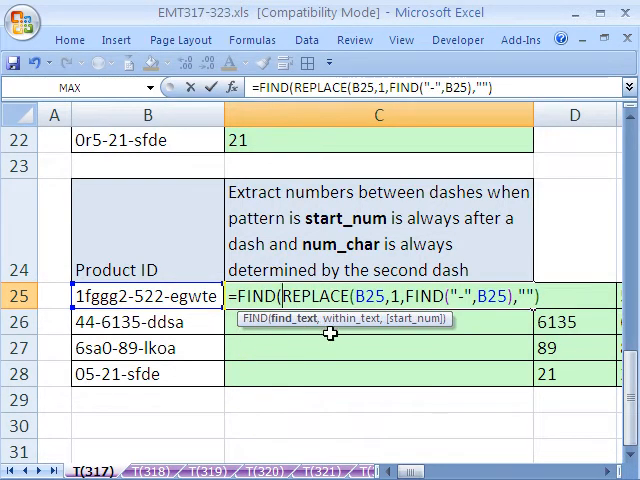
{"action": "mouse_move", "coordinate": [308, 327]}
{"action": "type", "text": "\"-"}
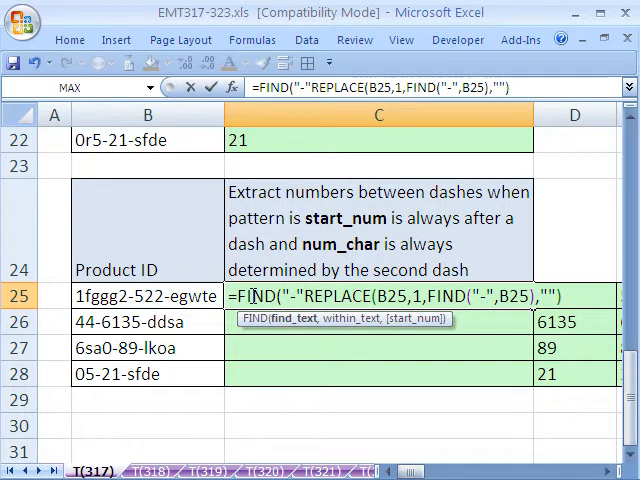
{"action": "type", "text": ","}
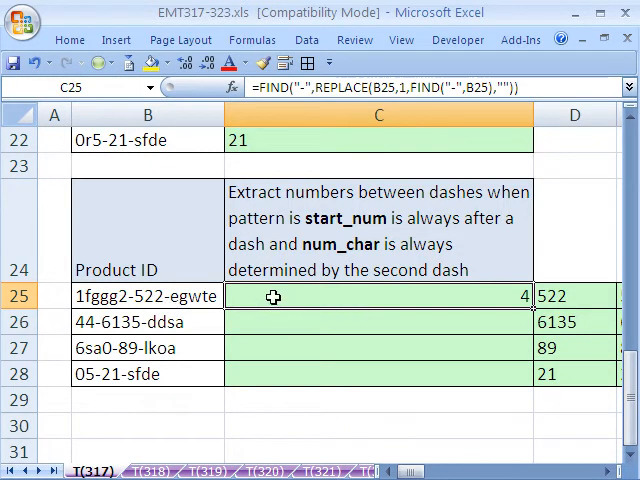
{"action": "double_click", "coordinate": [378, 295]}
{"action": "type", "text": "-1"}
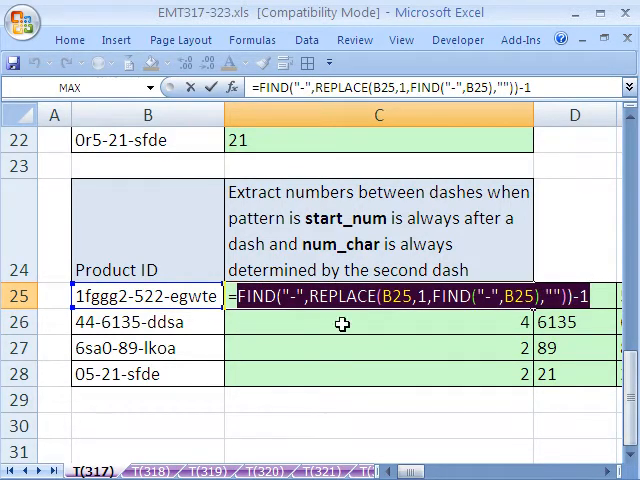
{"action": "mouse_move", "coordinate": [336, 318]}
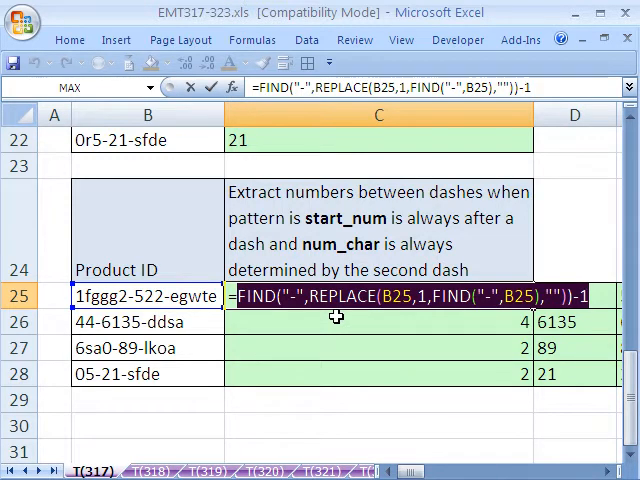
{"action": "mouse_move", "coordinate": [338, 349]}
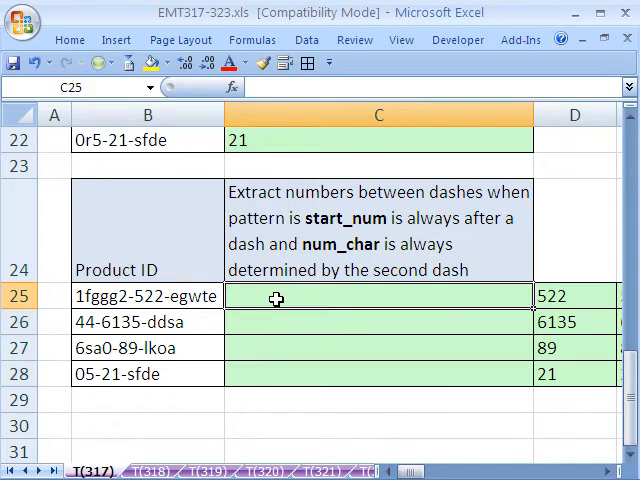
Enter a MID formula in C25 using FIND and REPLACE to extract 522 between dashes.
{"action": "type", "text": "=mid"}
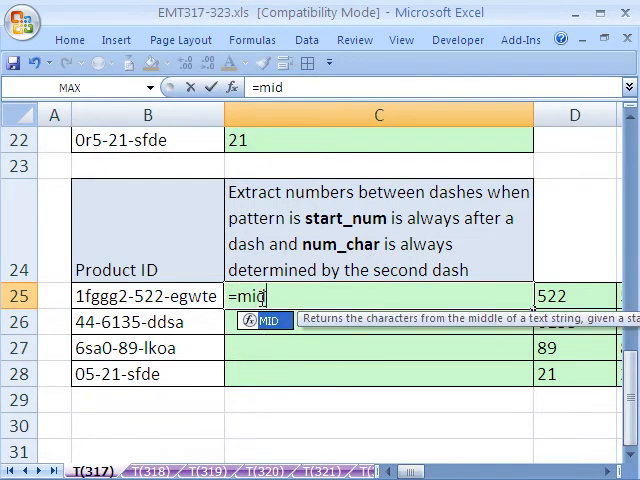
{"action": "type", "text": "(B25,"}
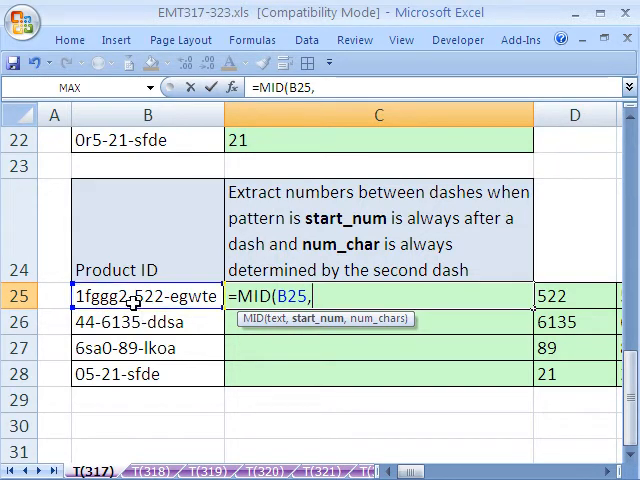
{"action": "mouse_move", "coordinate": [104, 322]}
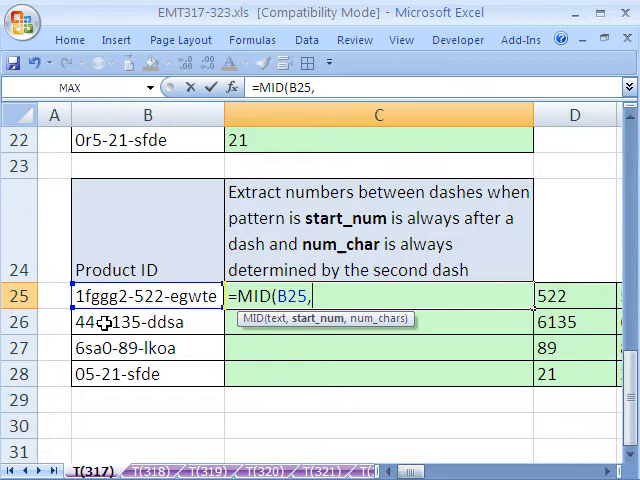
{"action": "type", "text": "FIND("}
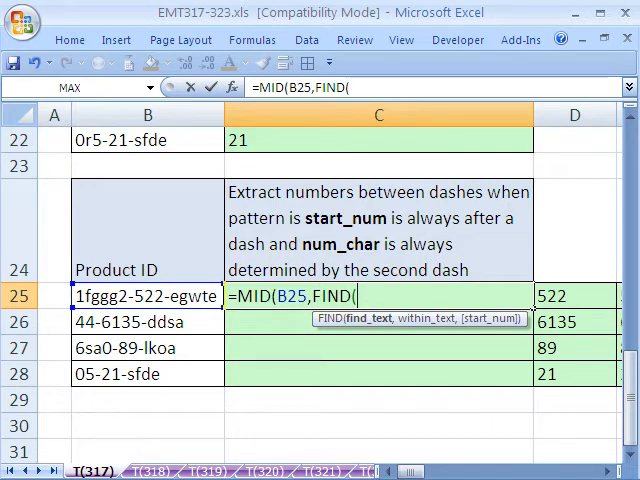
{"action": "type", "text": "\"-"}
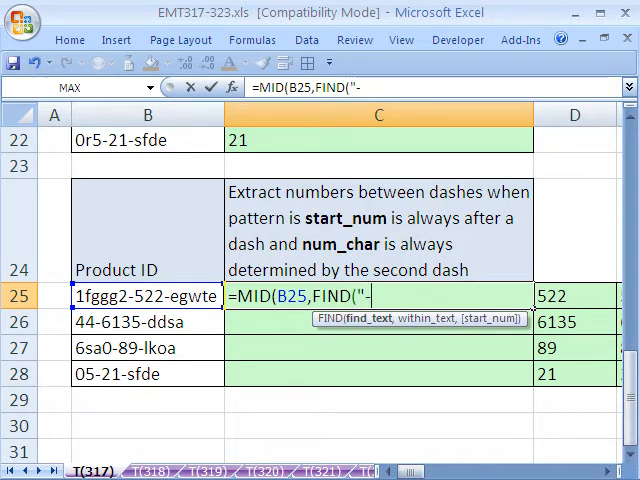
{"action": "type", "text": "\","}
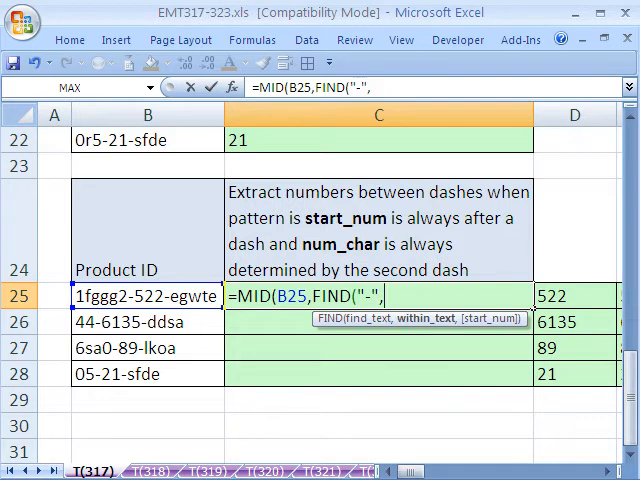
{"action": "mouse_move", "coordinate": [147, 297]}
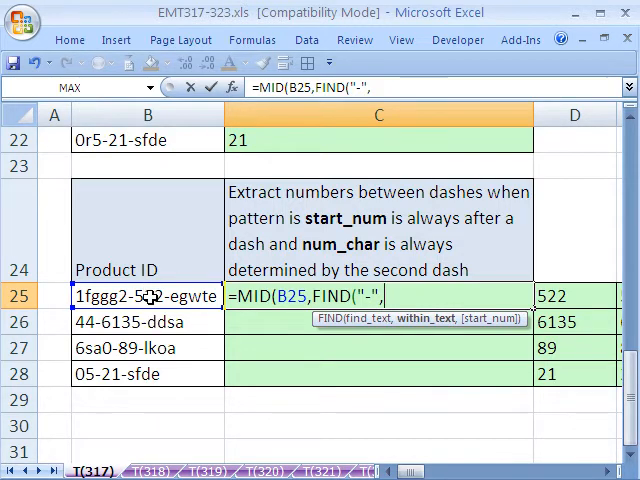
{"action": "type", "text": "B25)"}
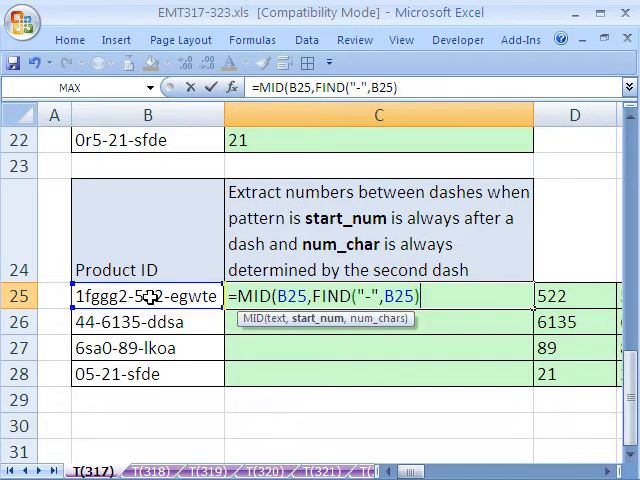
{"action": "type", "text": "+"}
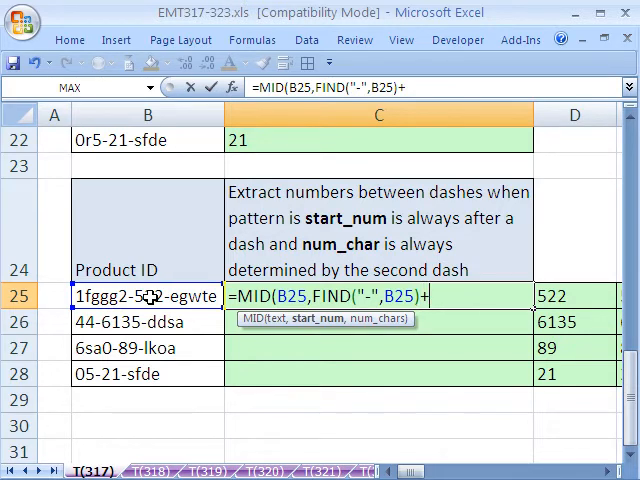
{"action": "type", "text": "1"}
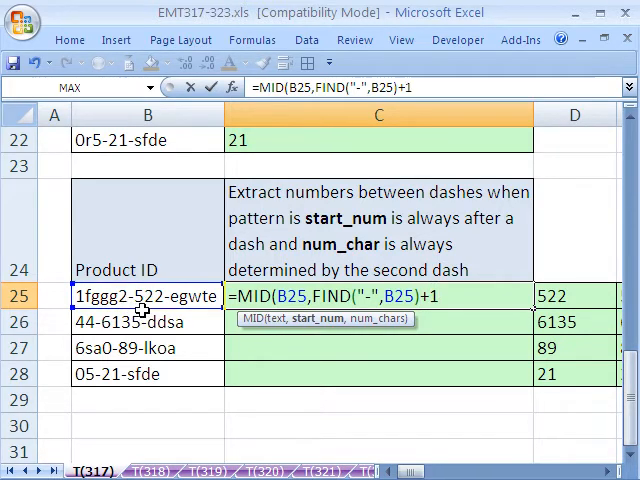
{"action": "type", "text": ","}
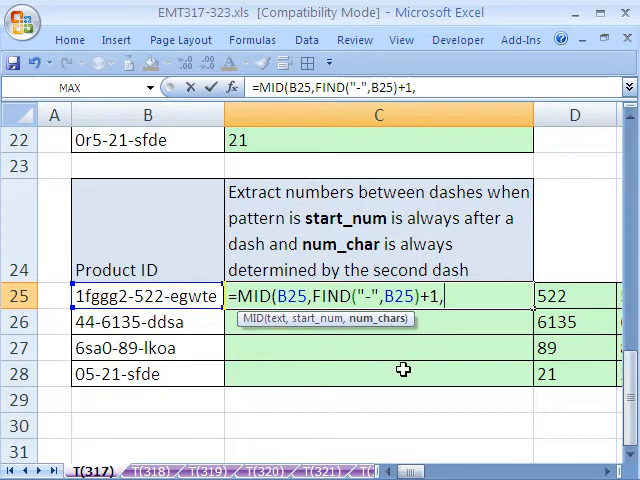
{"action": "type", "text": "FIND(\"-\",REPLACE(B25,1,FIND(\"-\",B25),\"\"))-1)"}
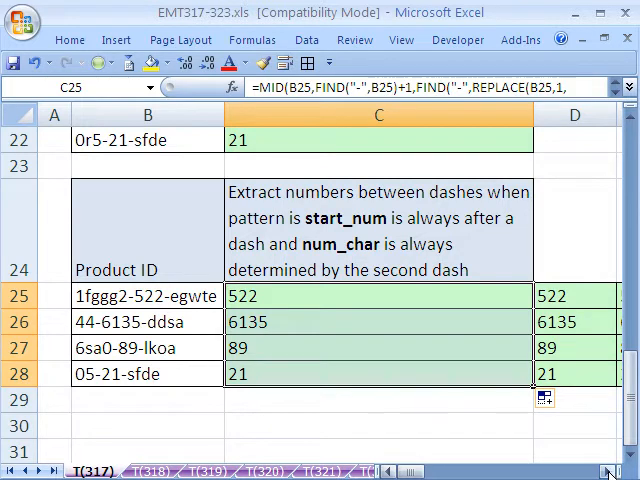
{"action": "scroll", "scroll_direction": "right", "scroll_amount": 3}
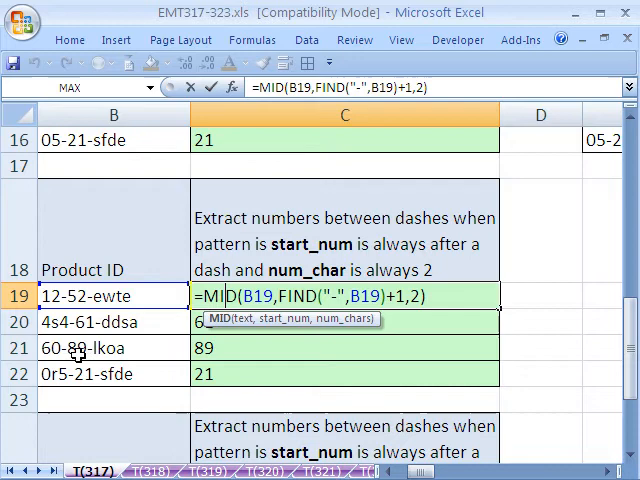
{"action": "scroll", "scroll_direction": "up", "scroll_amount": 3}
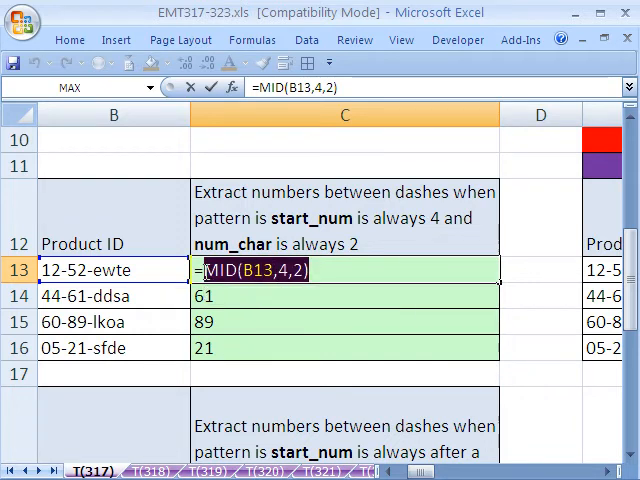
Append +0 to =MID(B13,4,2) in C13 so 52 becomes a number.
{"action": "key", "text": "F9"}
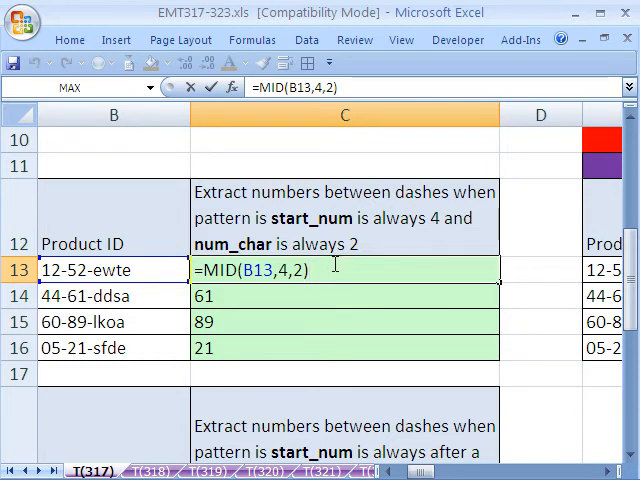
{"action": "type", "text": "+0"}
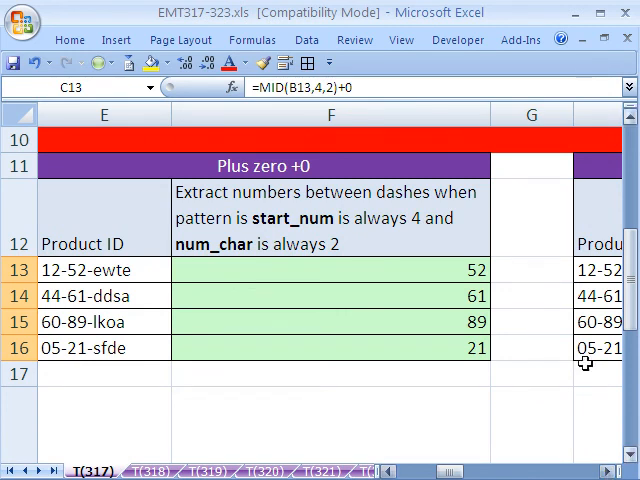
Enter =--MID(K13,4,2) in L13 to return 52 as a number.
{"action": "double_click", "coordinate": [330, 270]}
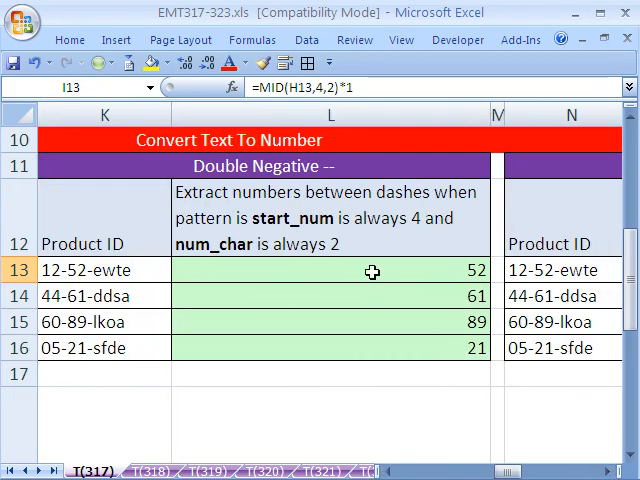
{"action": "type", "text": "=--MID(K13,4,2)"}
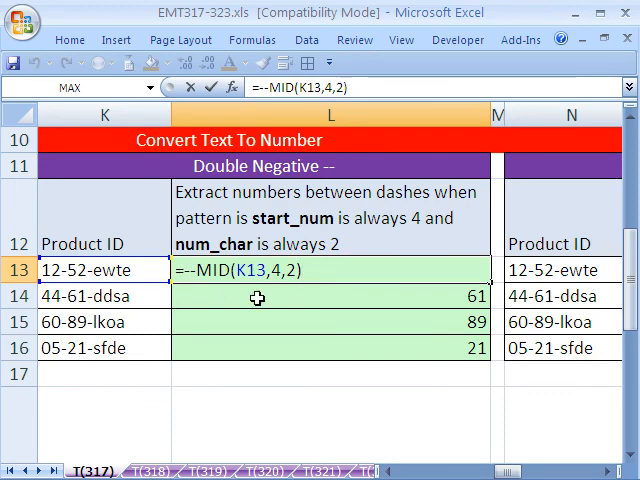